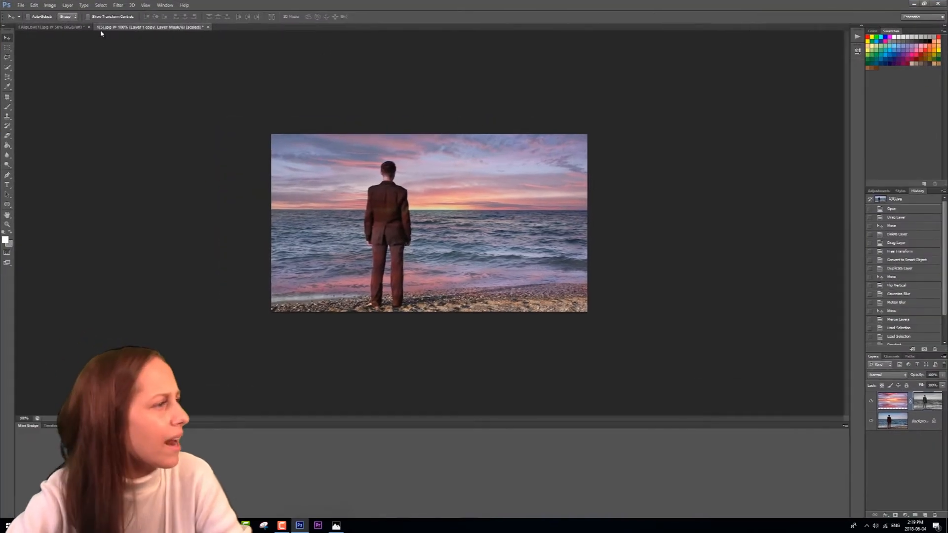
Step: Close the finished beach composite without saving its changes
click(206, 28)
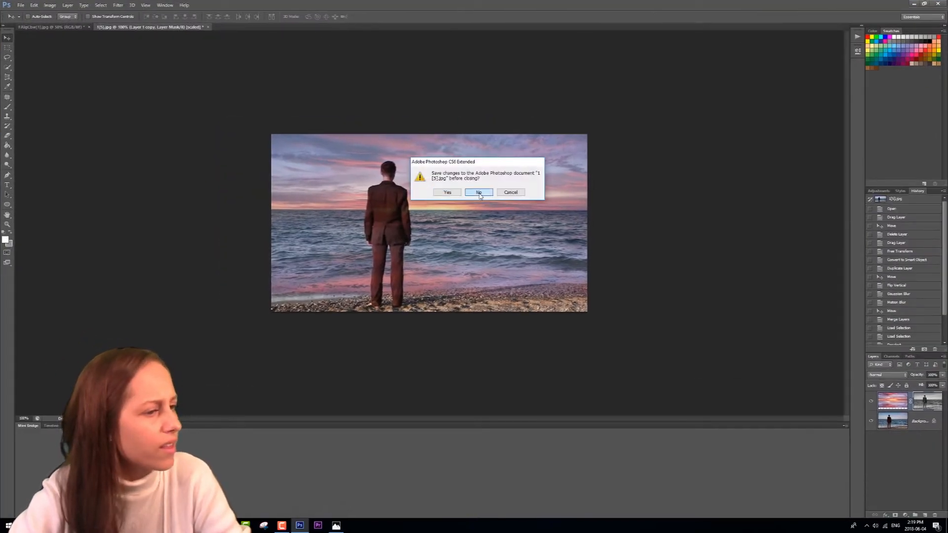
click(478, 192)
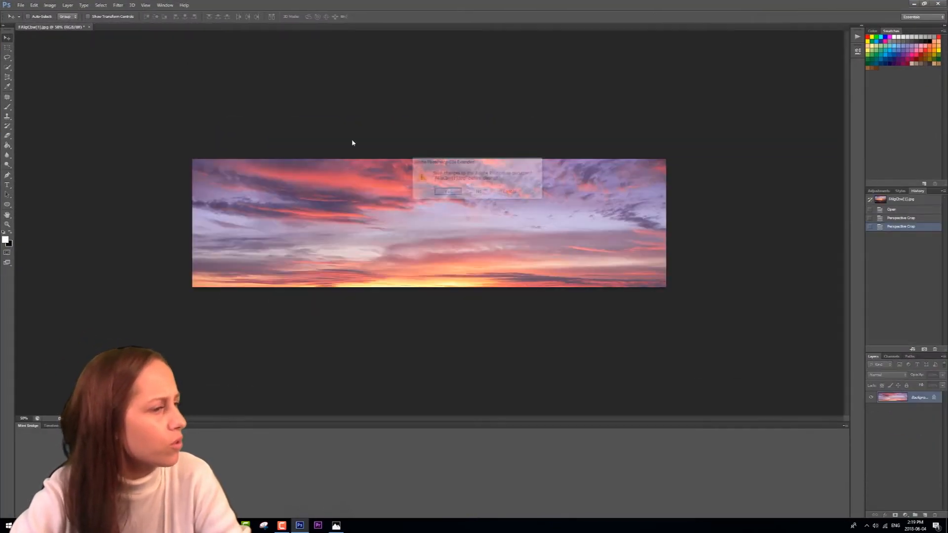
Step: Open a fresh copy of the sunset photo via File > Open
click(21, 5)
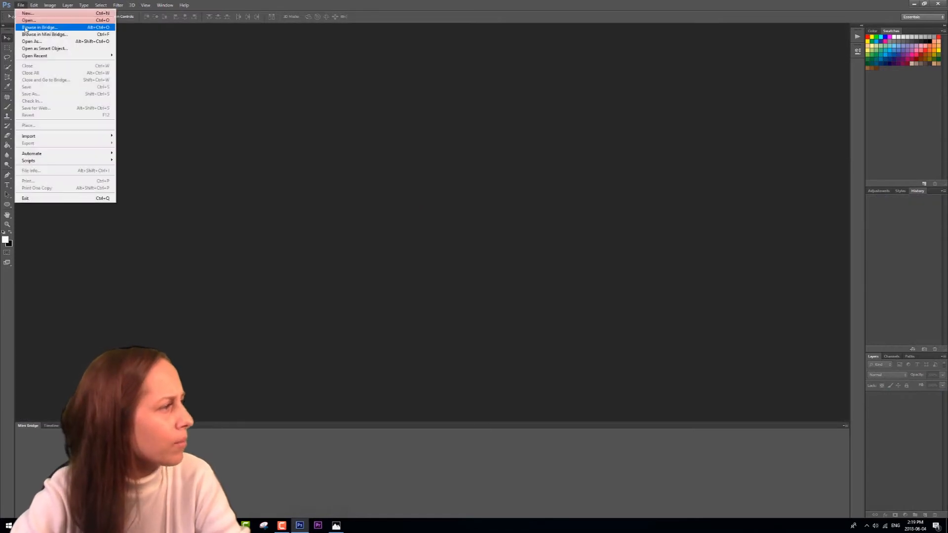
click(28, 20)
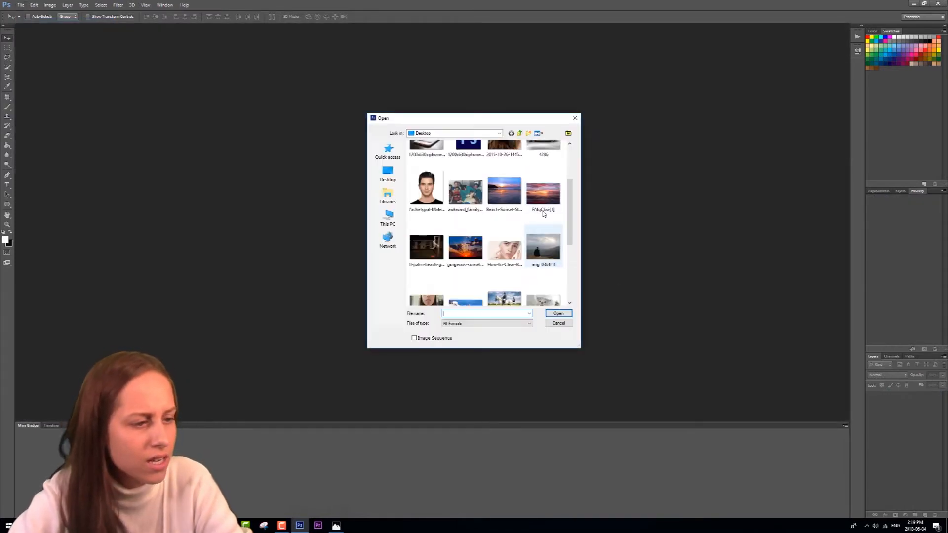
click(557, 323)
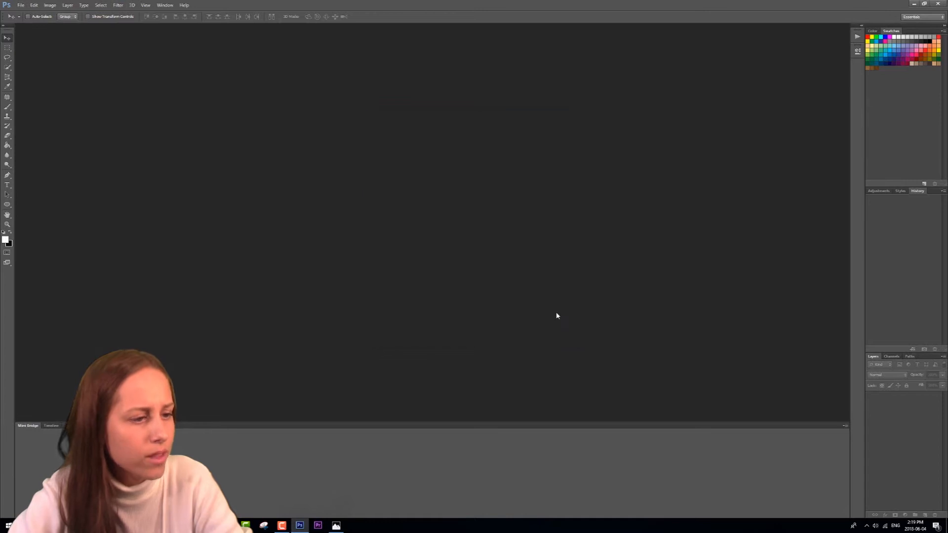
Step: Open the man-on-beach photo, accept the pixel aspect ratio notice, and return to the sunset photo
click(20, 5)
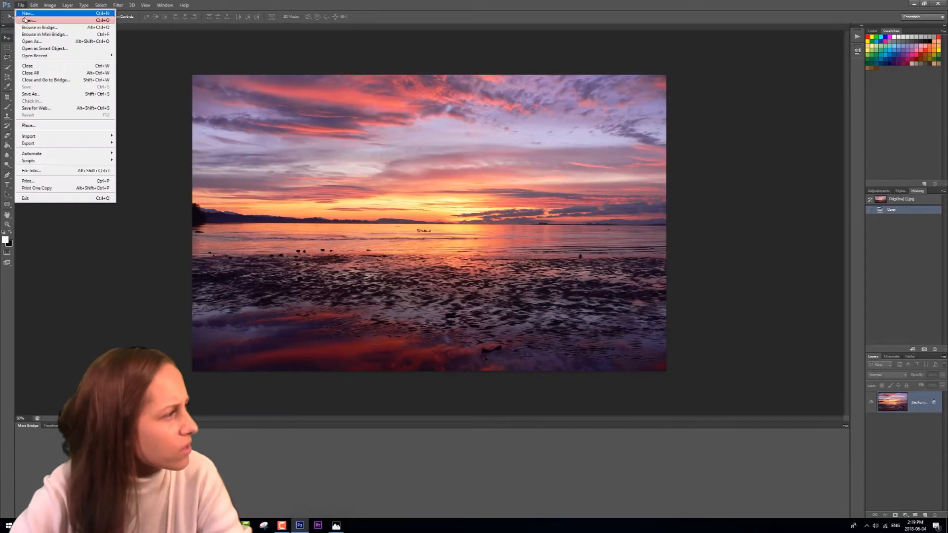
click(28, 19)
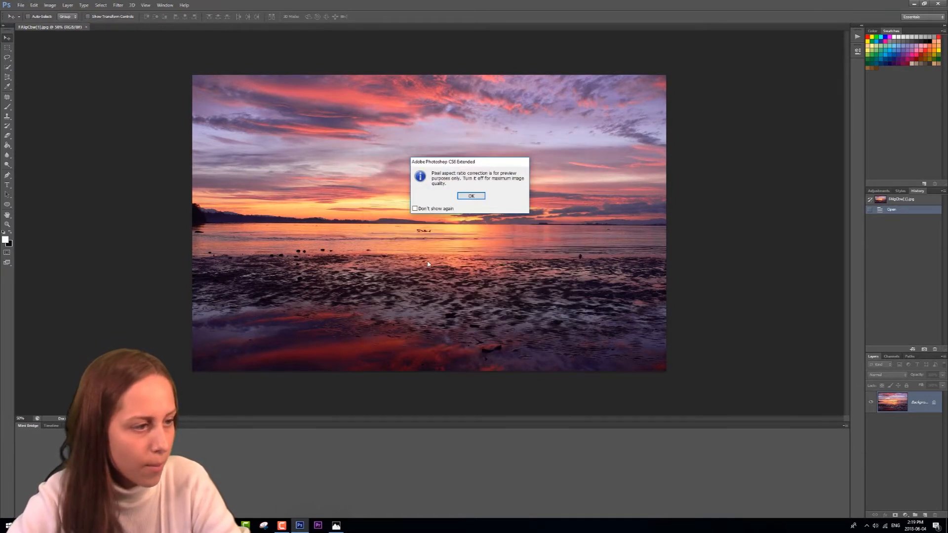
click(471, 195)
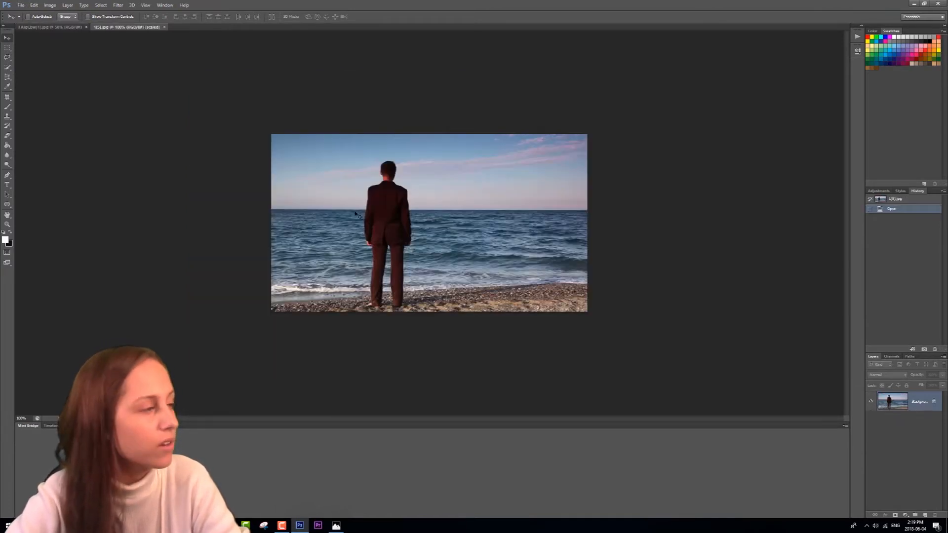
click(49, 26)
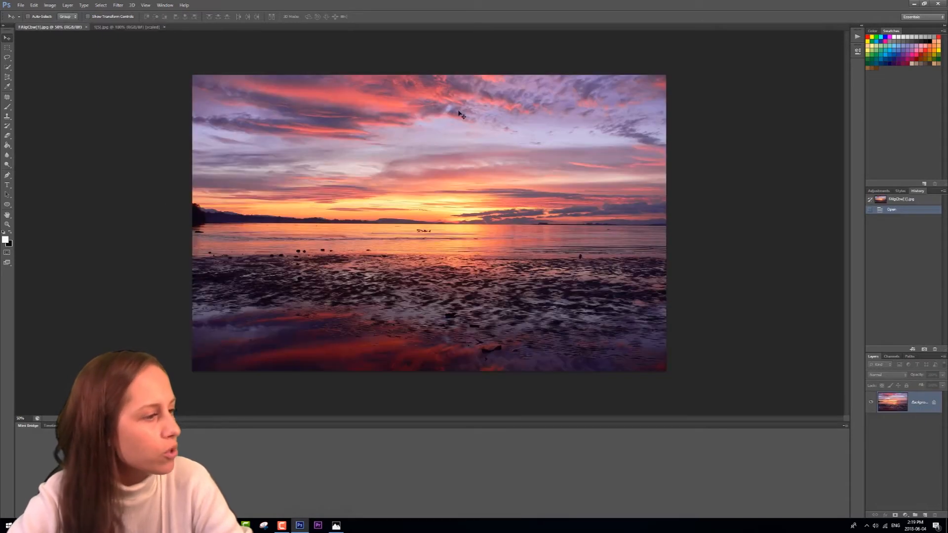
mouse_move(535, 214)
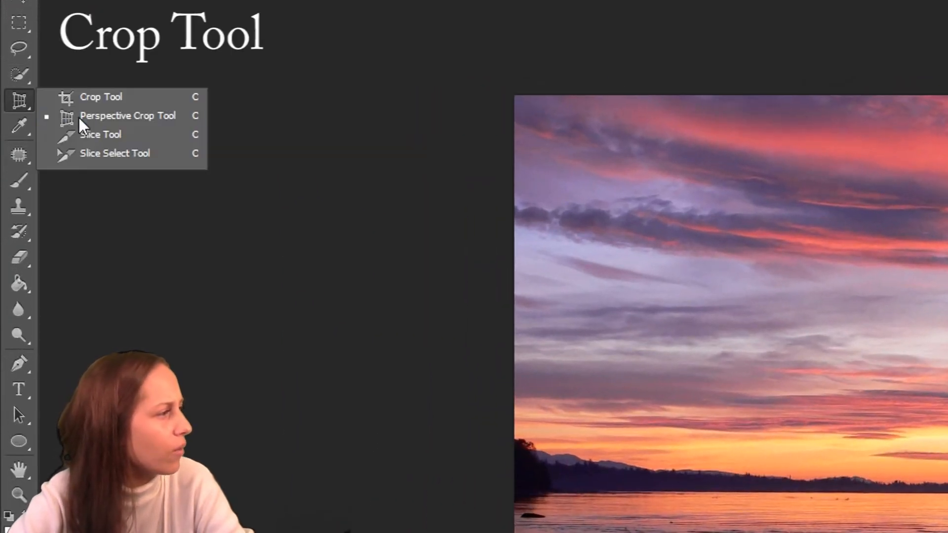
Step: Perspective-crop the sunset photo down to a wide strip of just the colourful sky
click(127, 115)
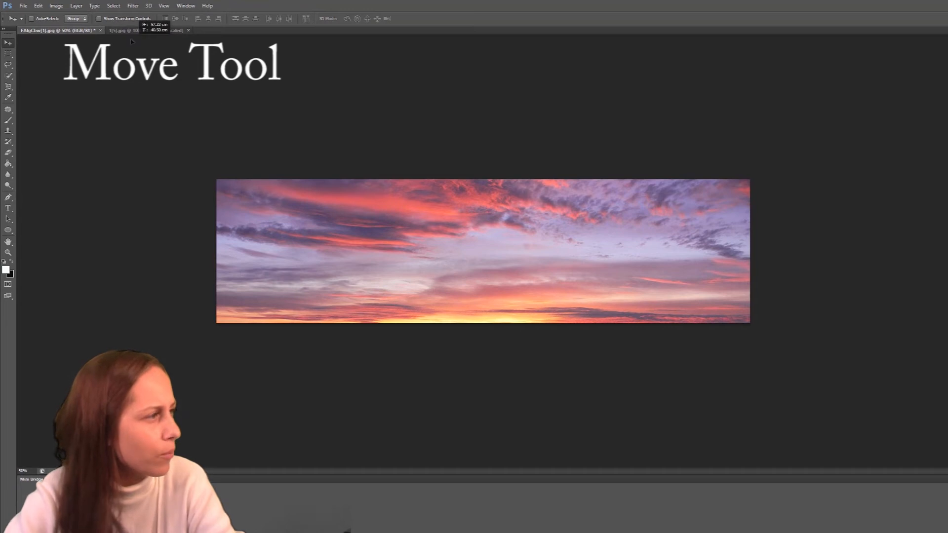
Step: Drag the cropped sky into the beach photo and Free Transform it to cover the sky above the horizon
click(128, 31)
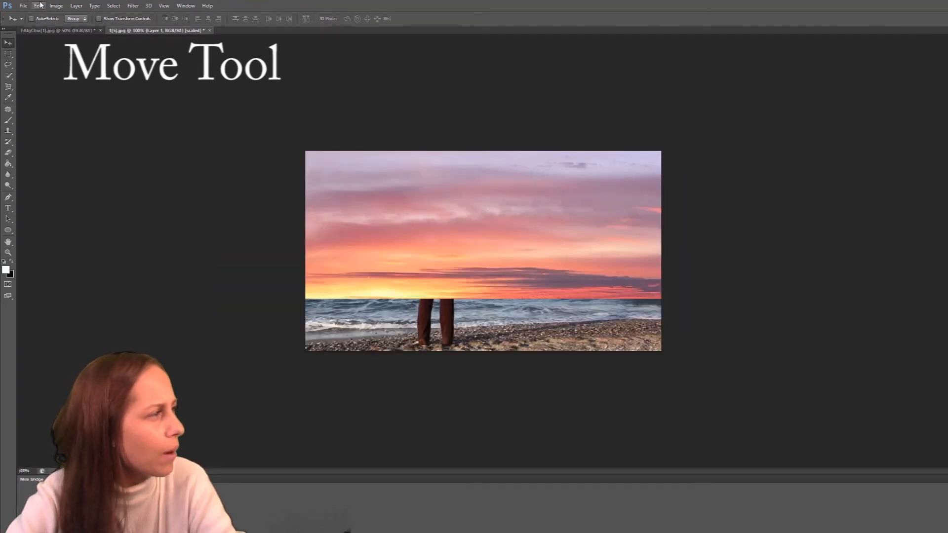
click(39, 6)
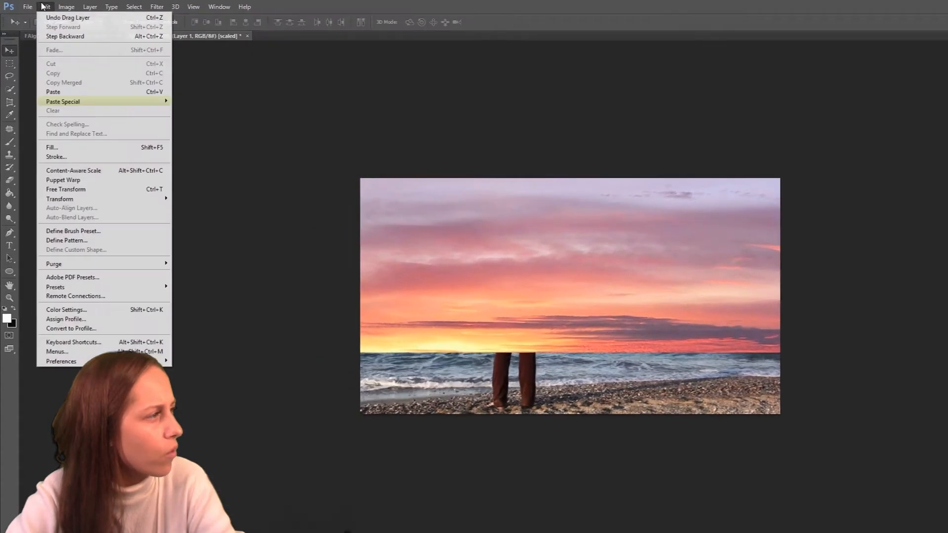
click(66, 189)
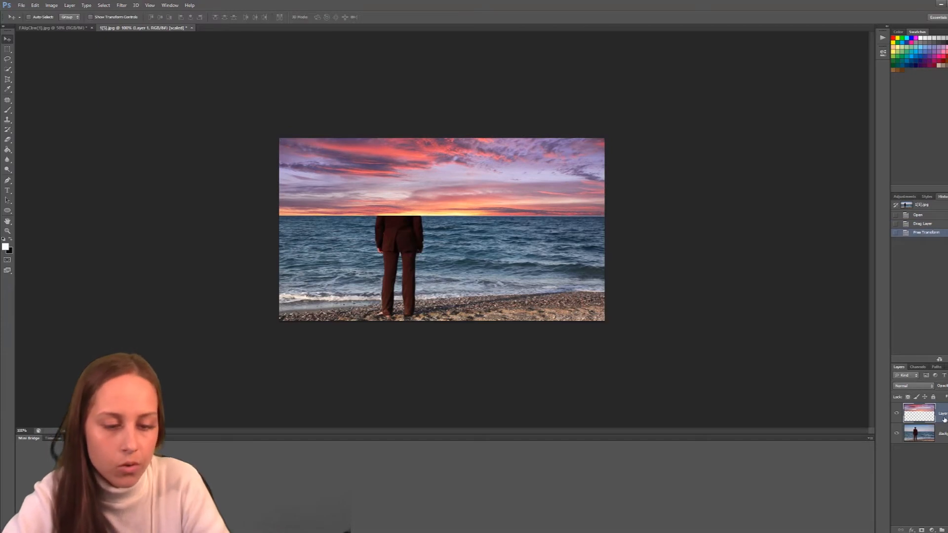
Step: Convert the sky layer (Layer 1) into a smart object
right_click(918, 413)
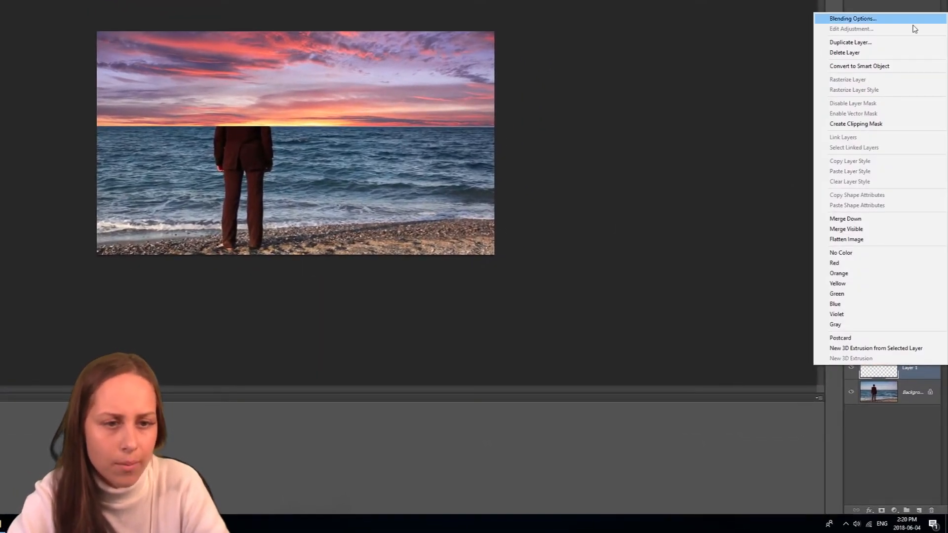
click(859, 66)
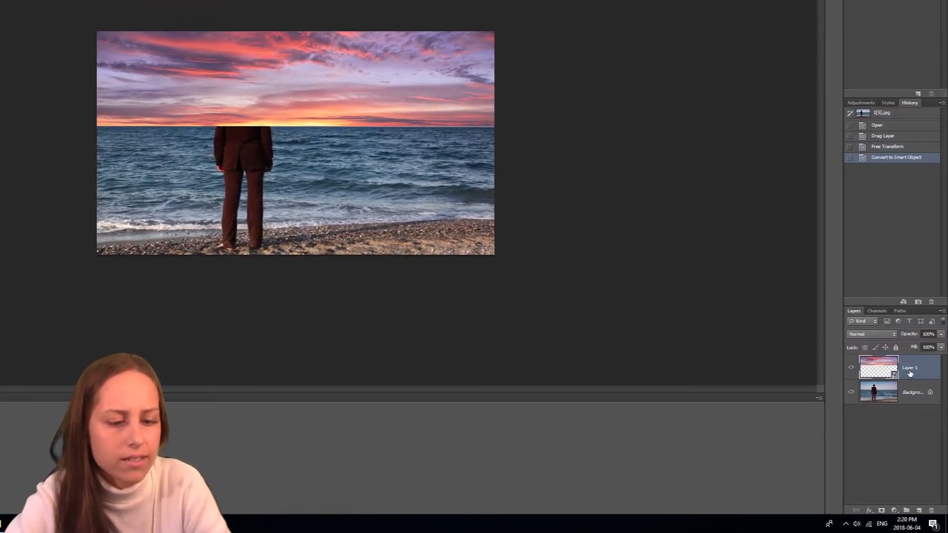
Step: Duplicate the sky layer as 'Layer 1 copy'
right_click(909, 368)
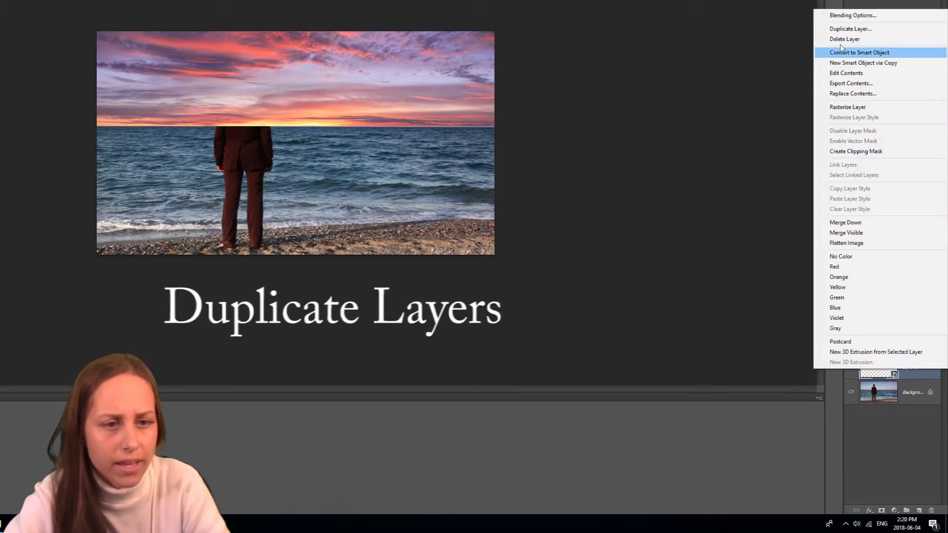
click(850, 28)
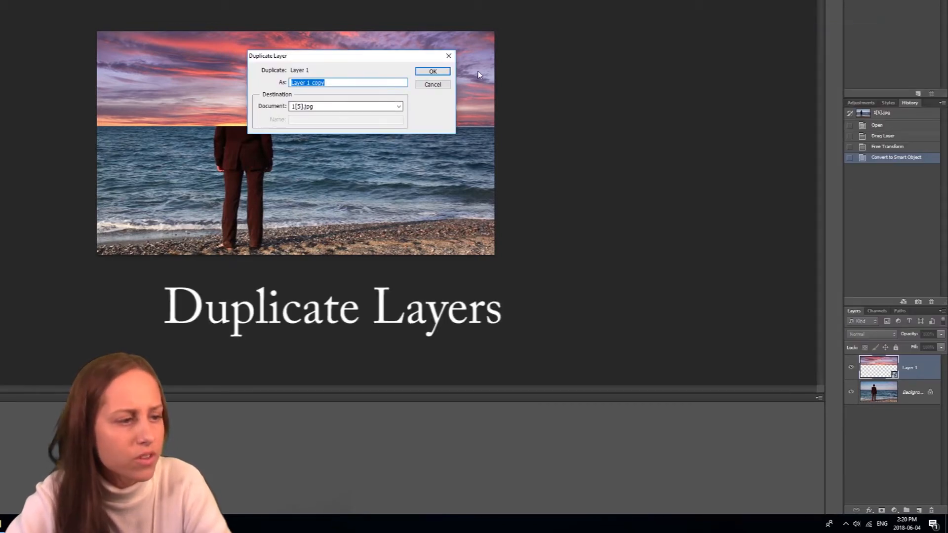
click(433, 71)
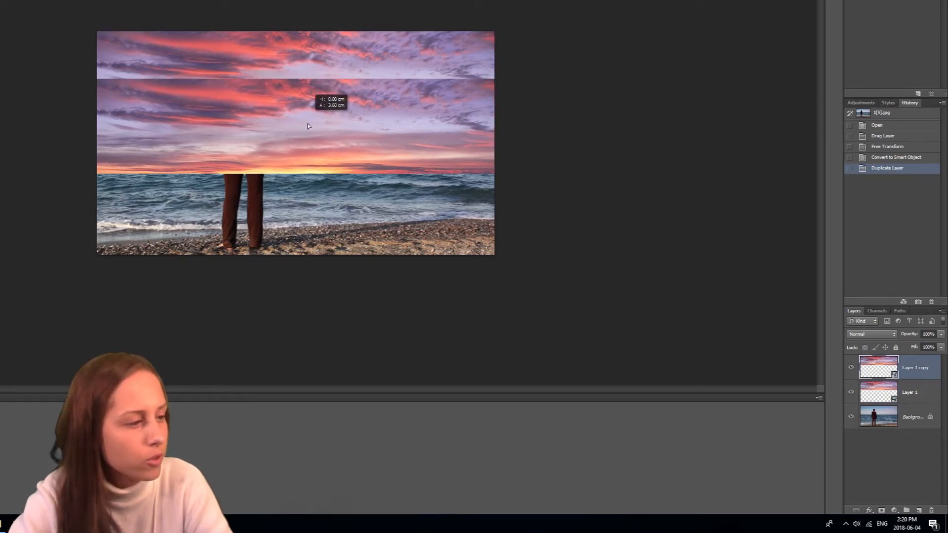
Step: Move the sky copy down over the water and flip it vertically to mirror the sunset
drag(308, 120, 310, 165)
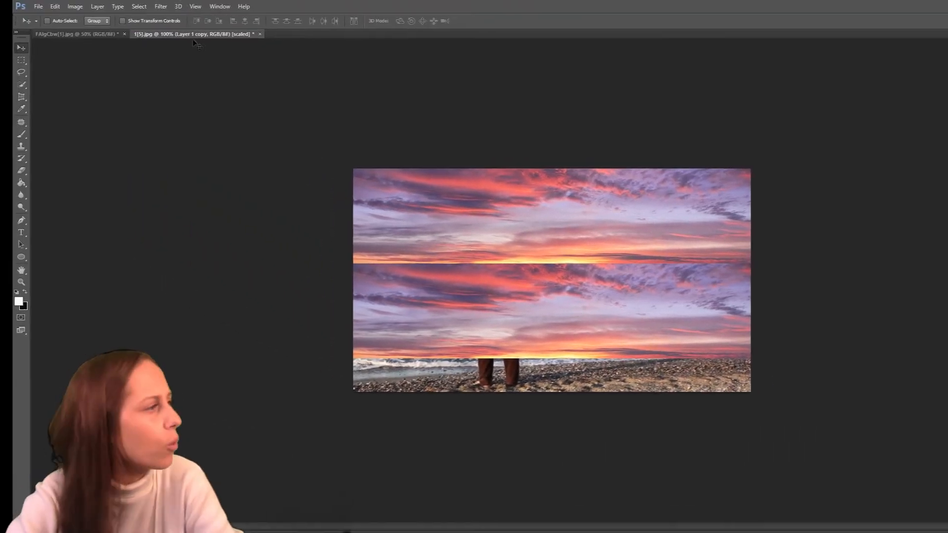
click(54, 7)
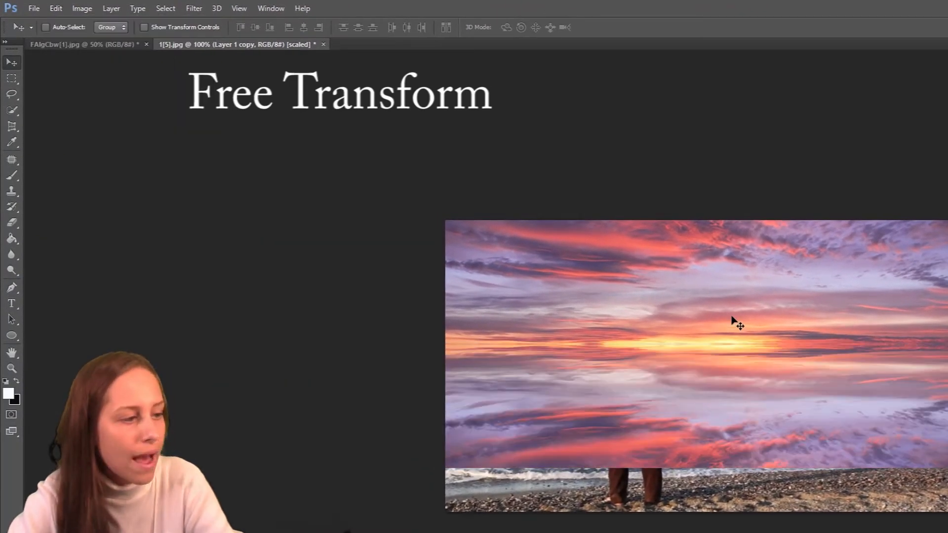
mouse_move(746, 410)
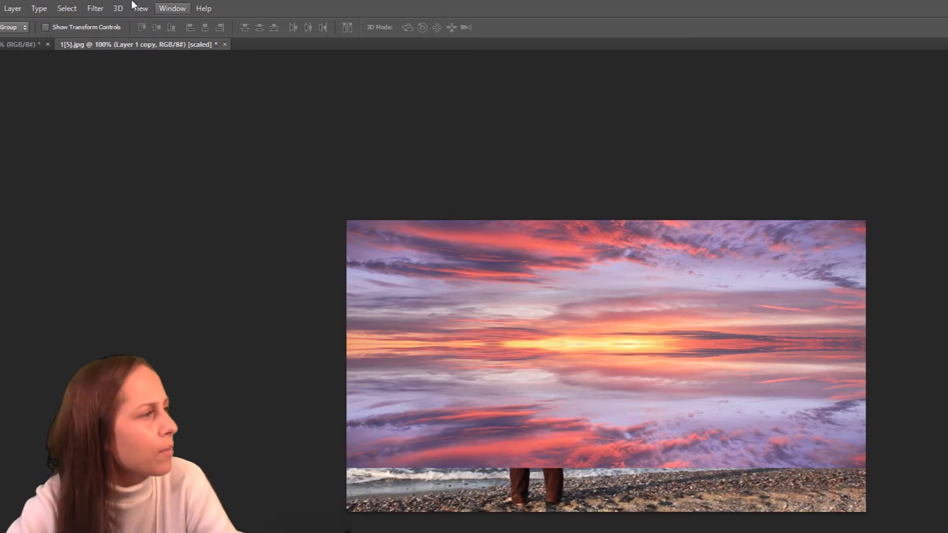
Step: Apply a Gaussian Blur of radius 2 to the reflected sky
click(94, 8)
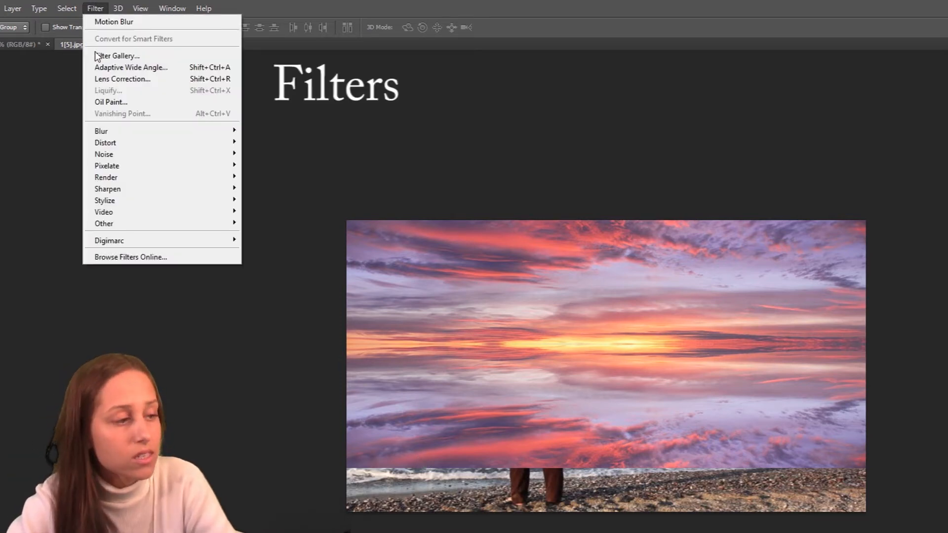
mouse_move(481, 438)
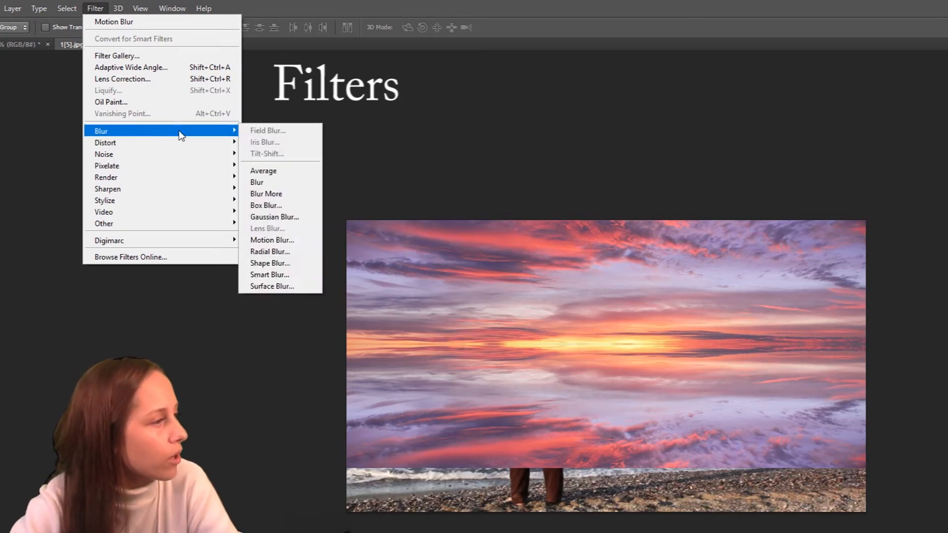
click(273, 216)
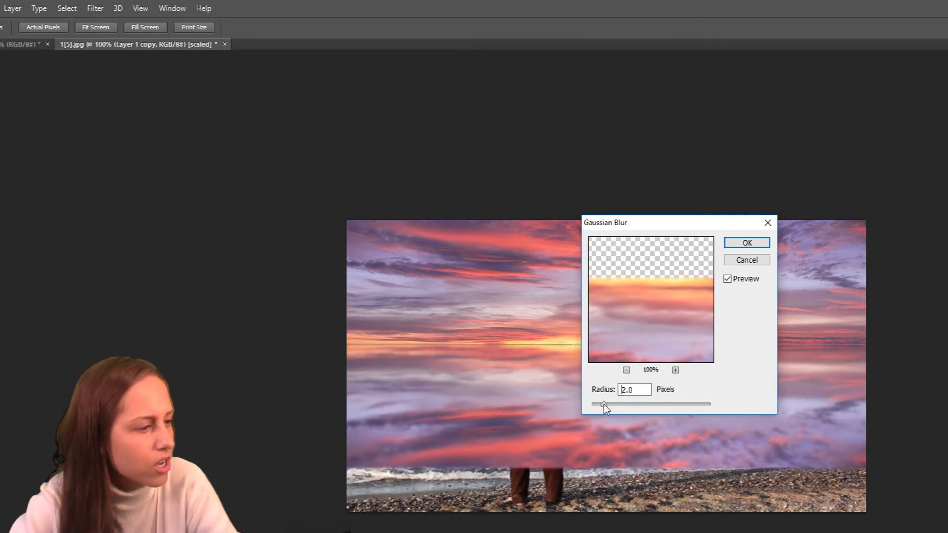
click(747, 242)
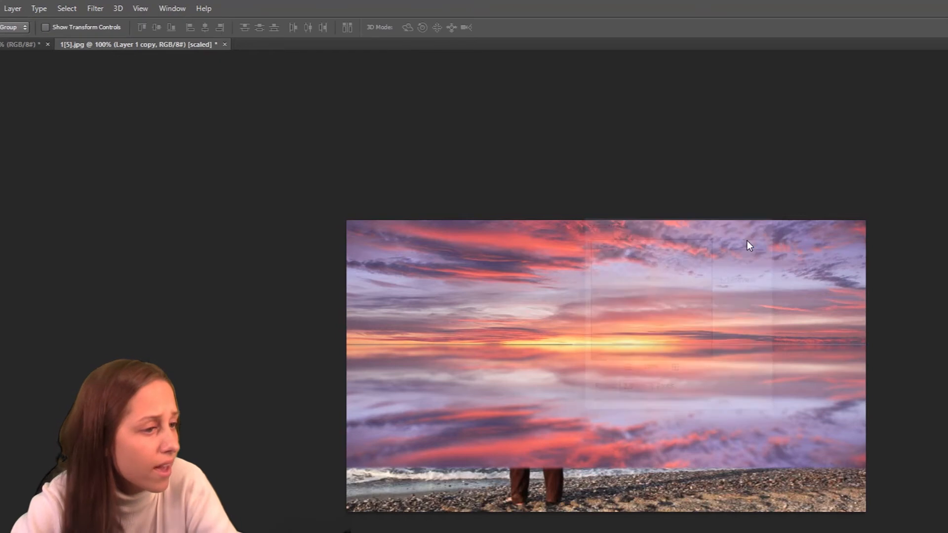
Step: Apply a horizontal Motion Blur (angle 0) to the reflected sky
click(95, 7)
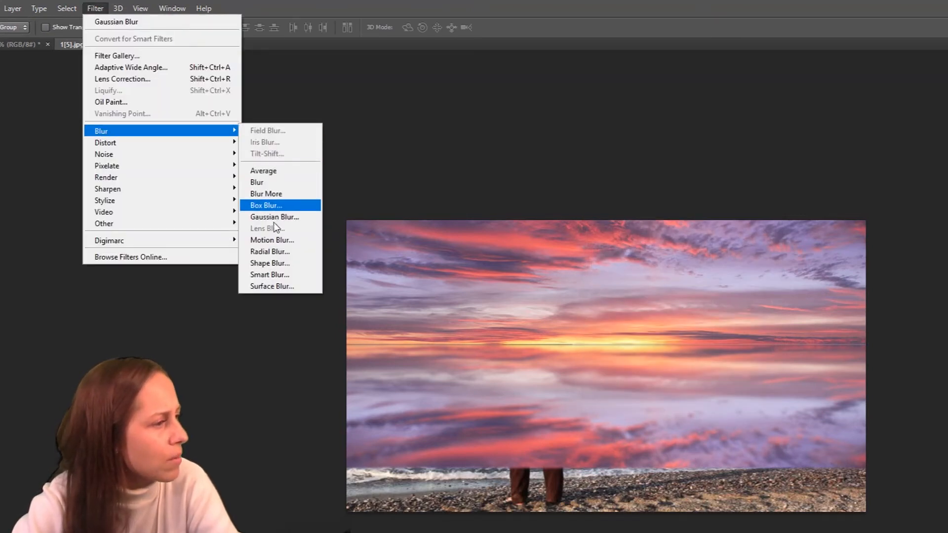
click(272, 240)
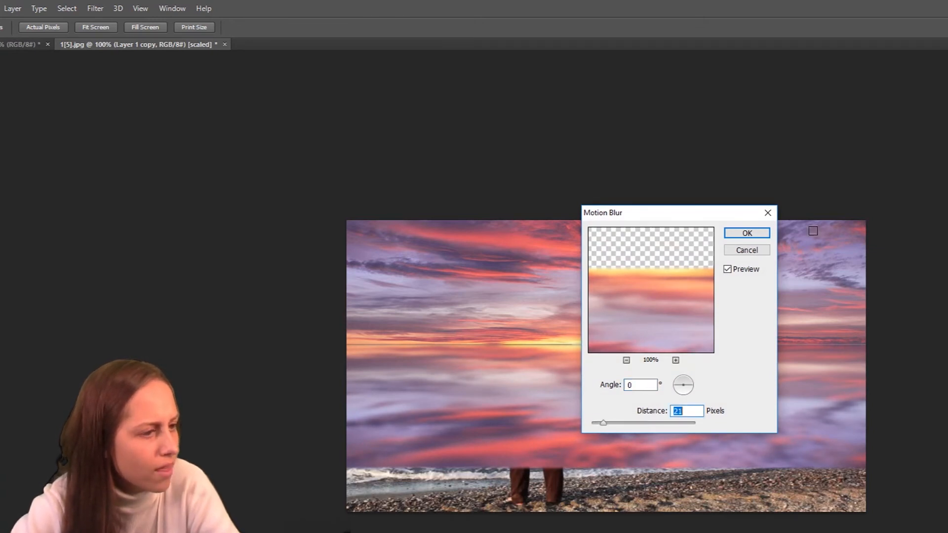
click(747, 233)
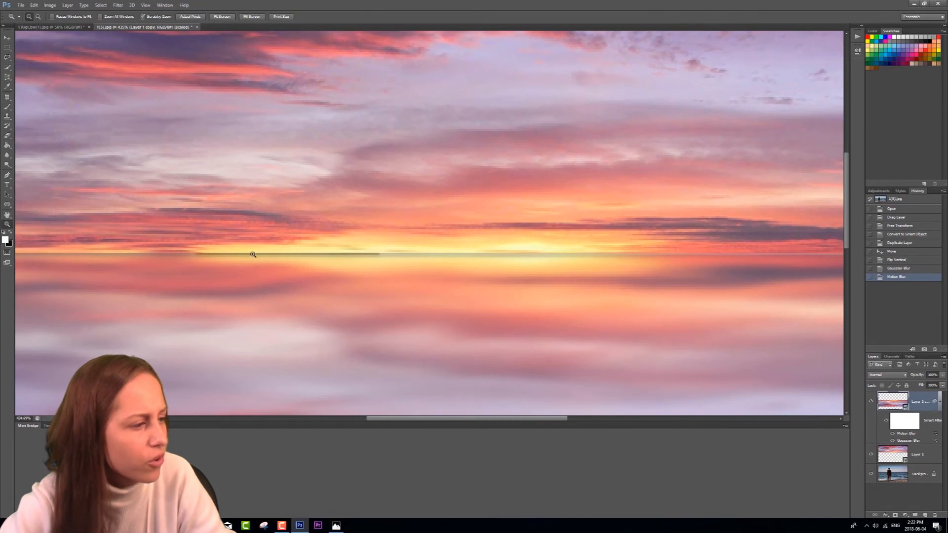
mouse_move(594, 250)
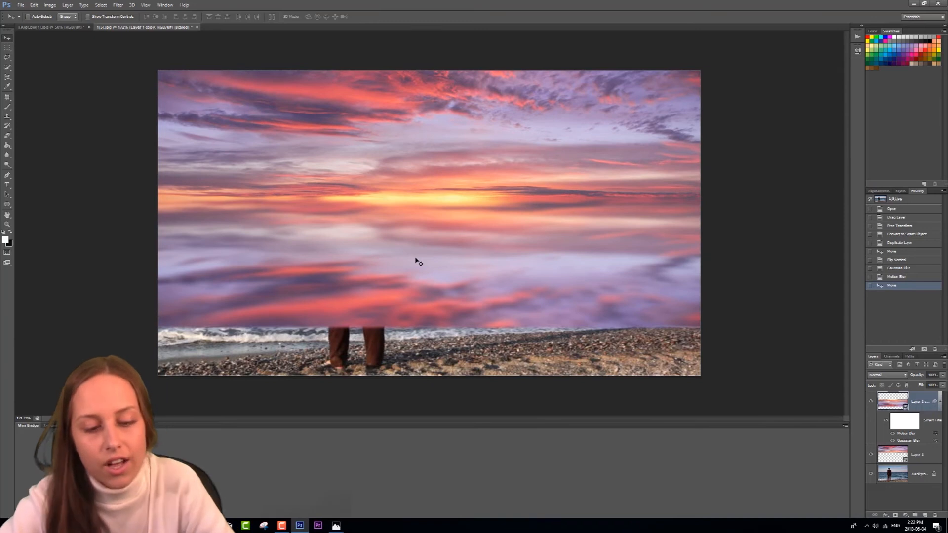
mouse_move(931, 435)
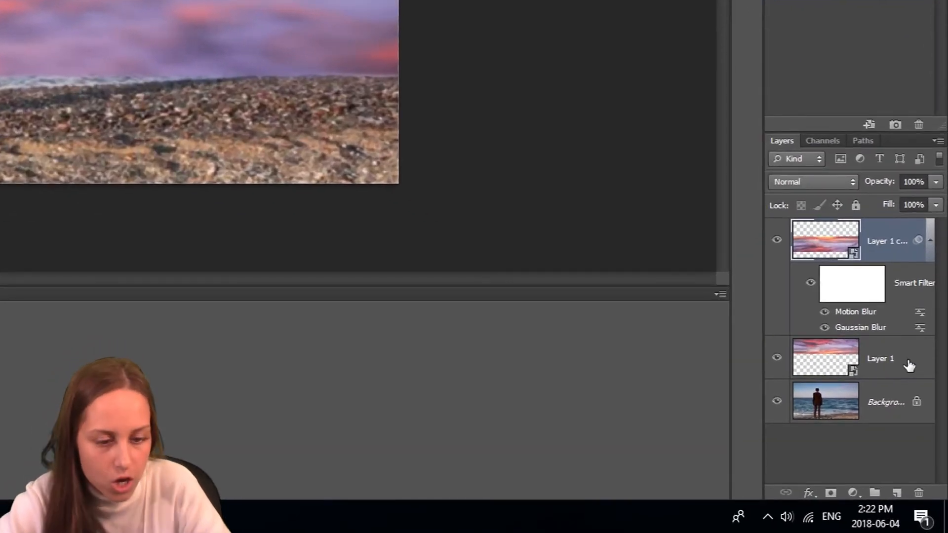
Step: Merge the sky and reflection layers into one and hide the merged layer
click(879, 357)
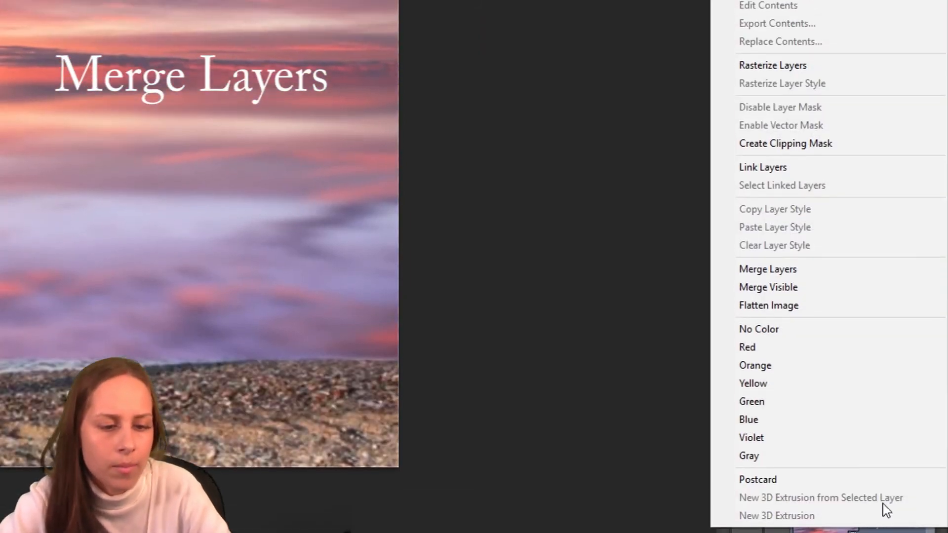
click(767, 268)
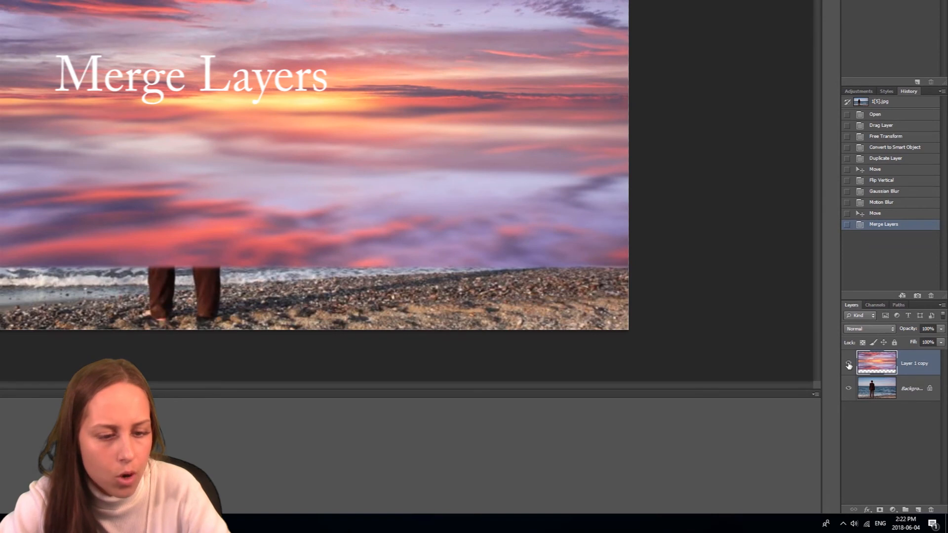
click(848, 363)
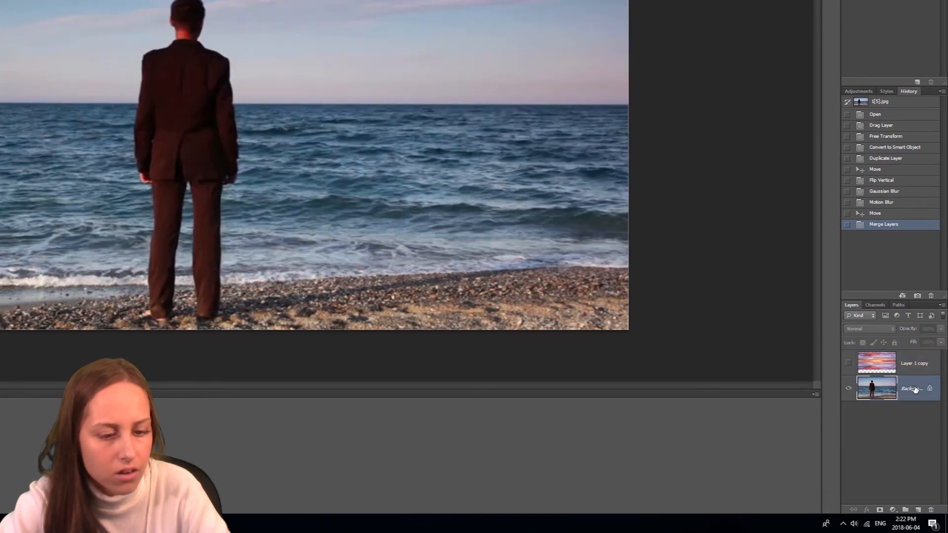
Step: Load a colour channel as a selection outlining the bright sky and water, then return to Layers
click(875, 305)
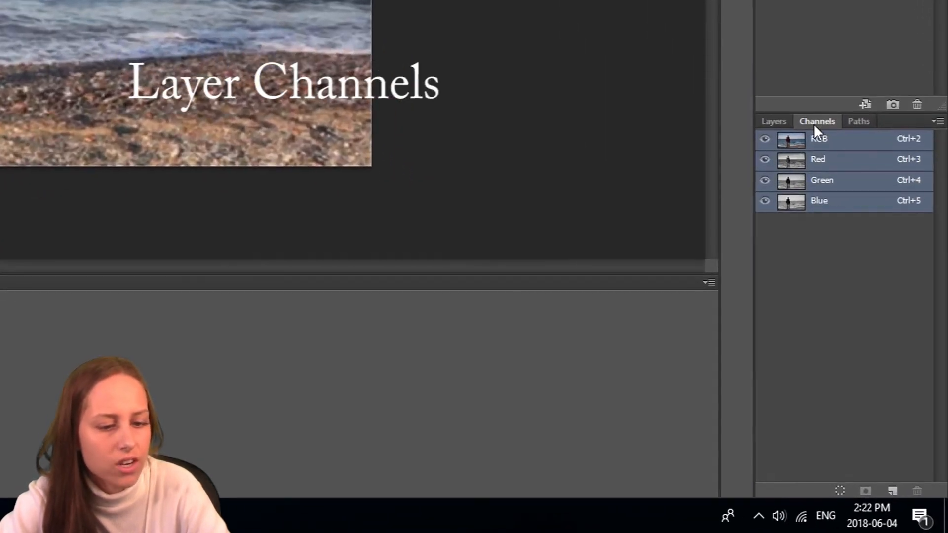
mouse_move(821, 190)
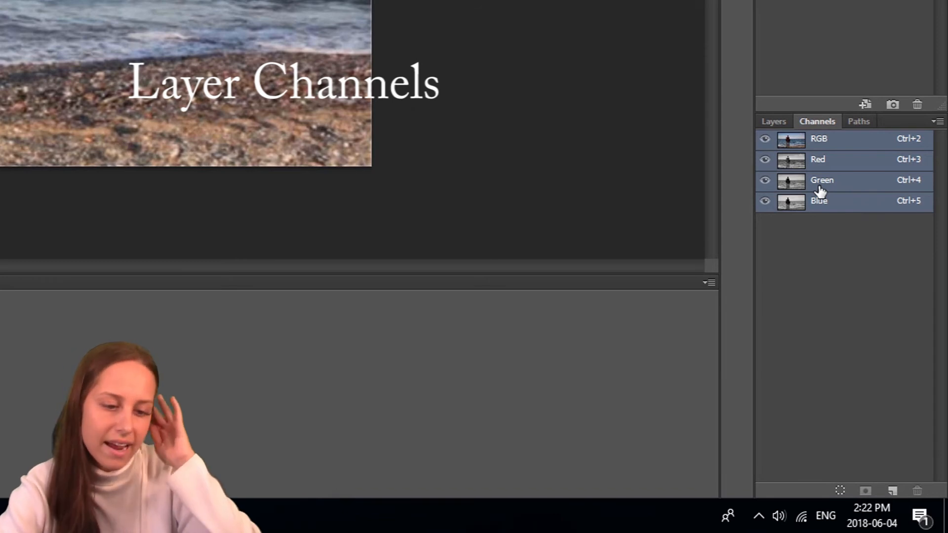
mouse_move(822, 165)
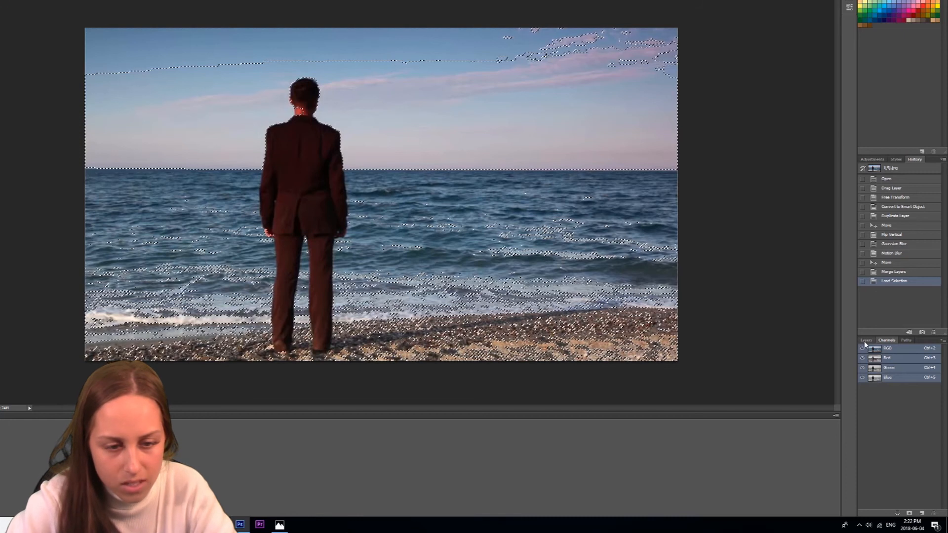
click(866, 339)
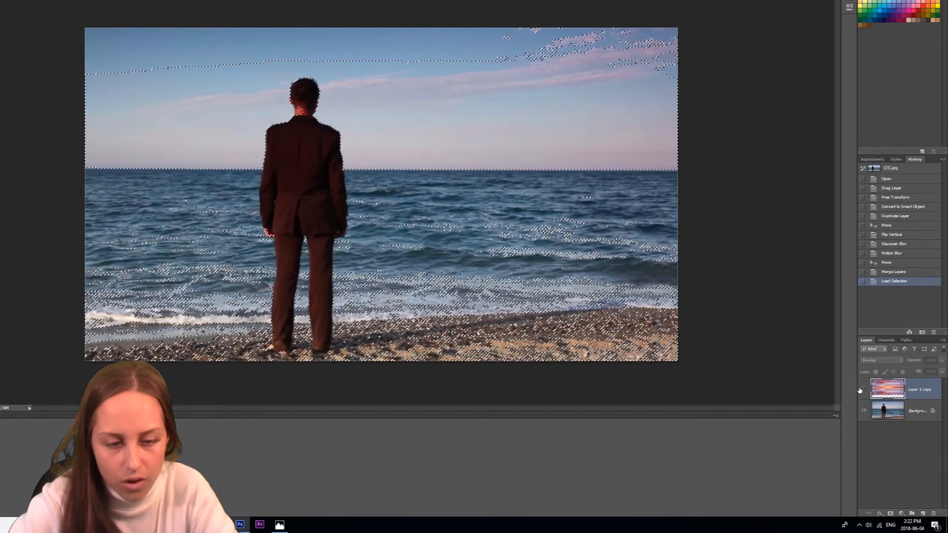